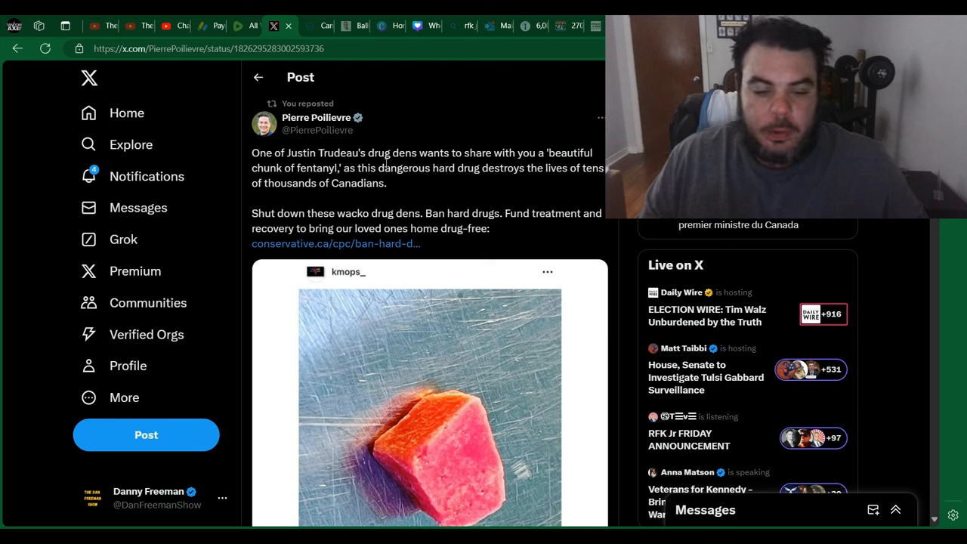
mouse_move(385, 159)
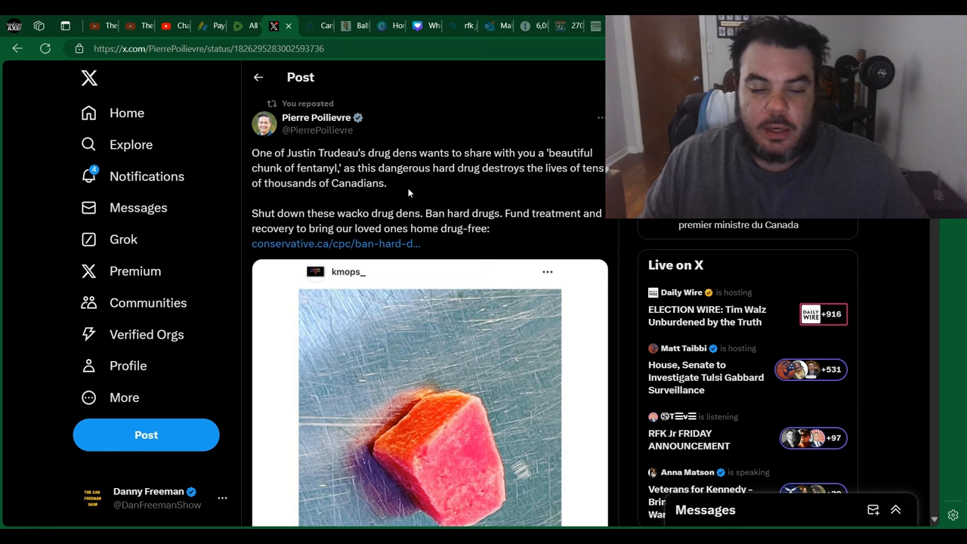
mouse_move(432, 190)
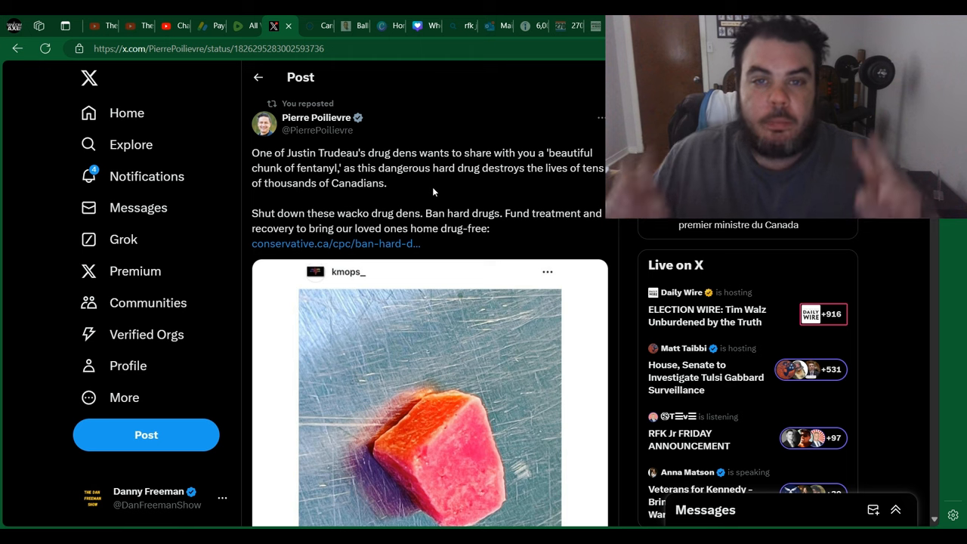
mouse_move(405, 195)
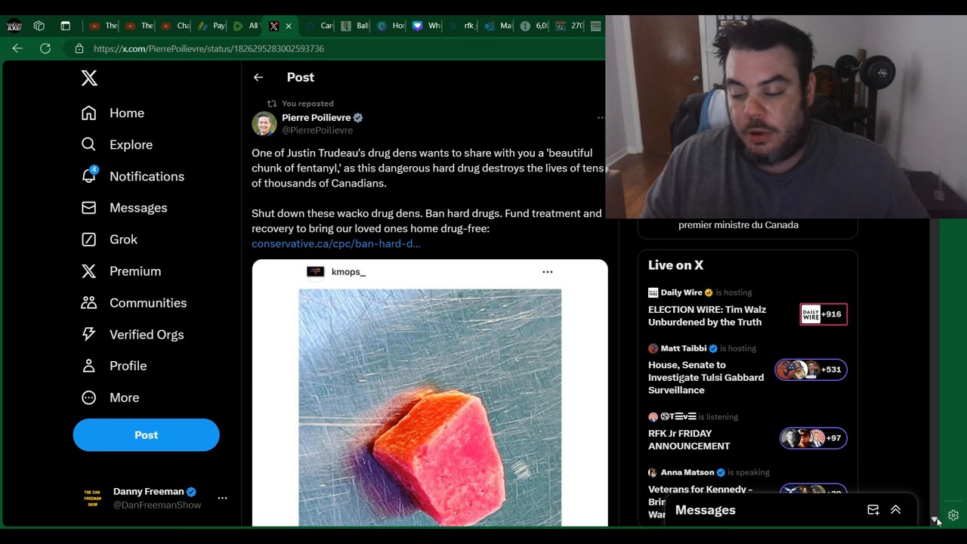
- Scroll the Poilievre post to show the fentanyl photo with its full Instagram caption
scroll(down, 3)
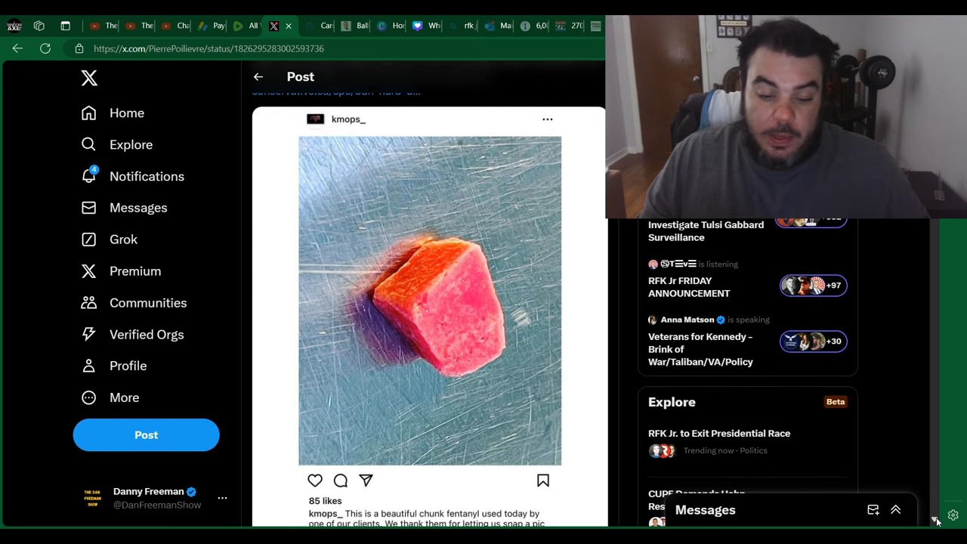
scroll(down, 3)
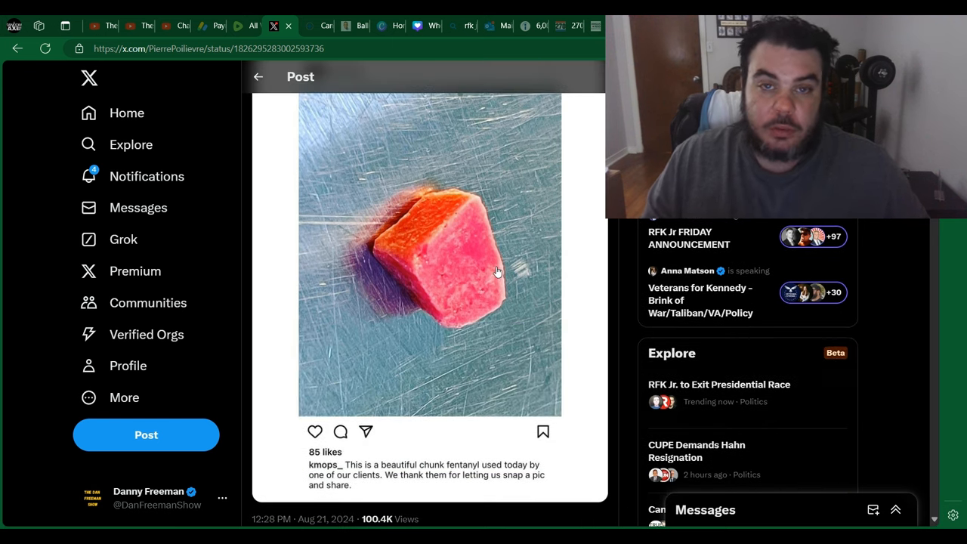
mouse_move(500, 268)
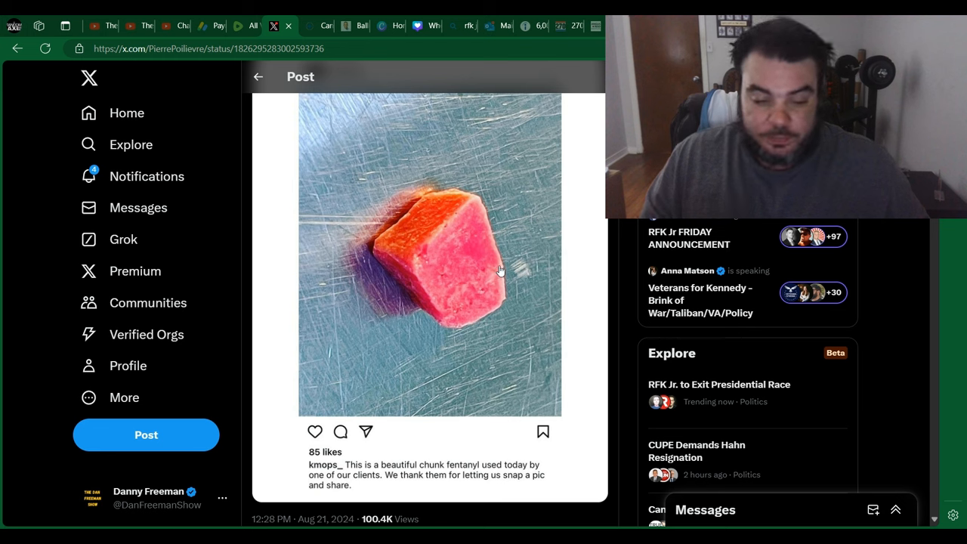
mouse_move(482, 218)
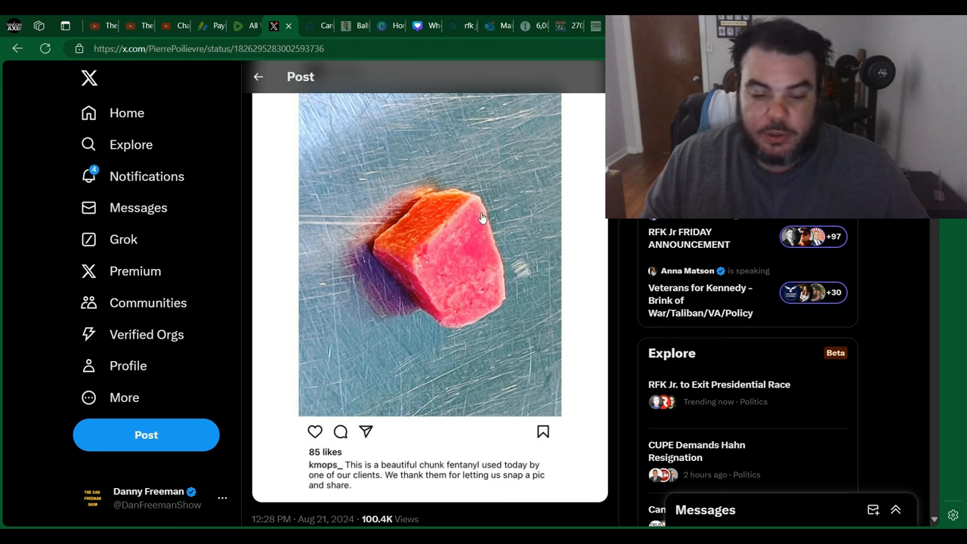
mouse_move(471, 305)
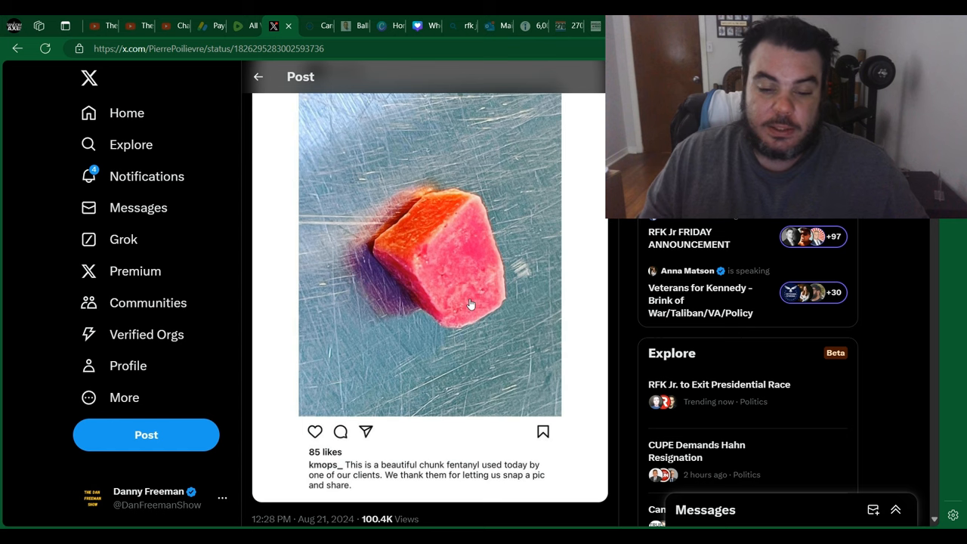
mouse_move(496, 263)
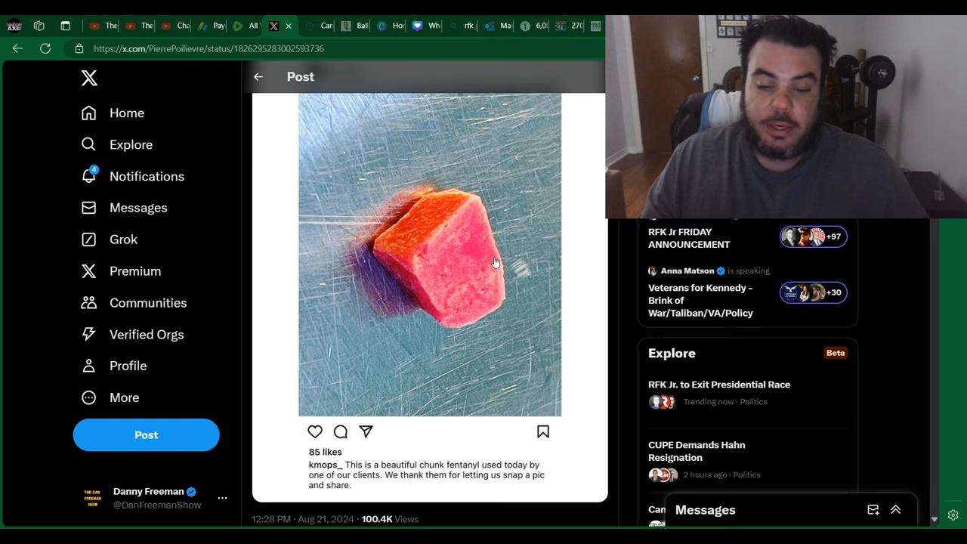
mouse_move(935, 520)
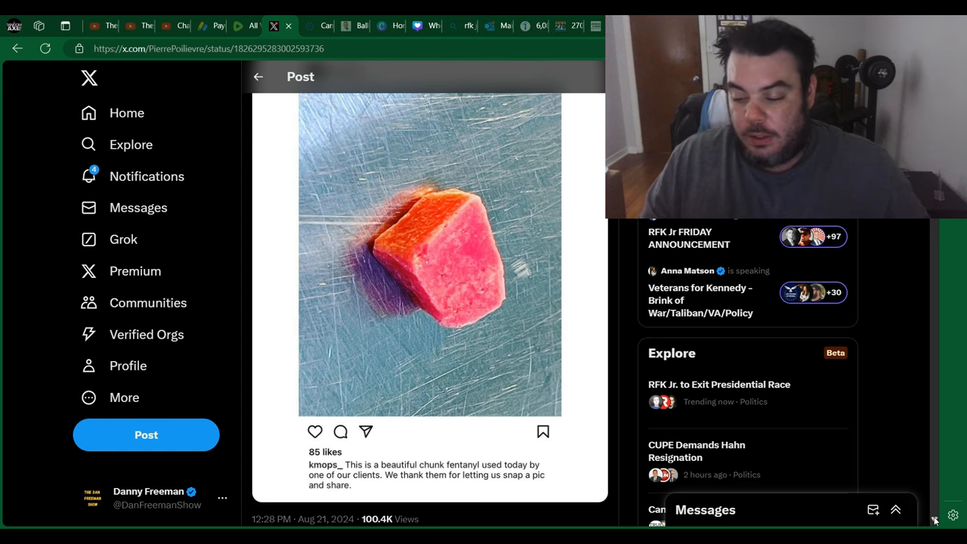
- Scroll to reveal the engagement bar: 439 replies, 872 reposts, 3.7K likes
scroll(down, 3)
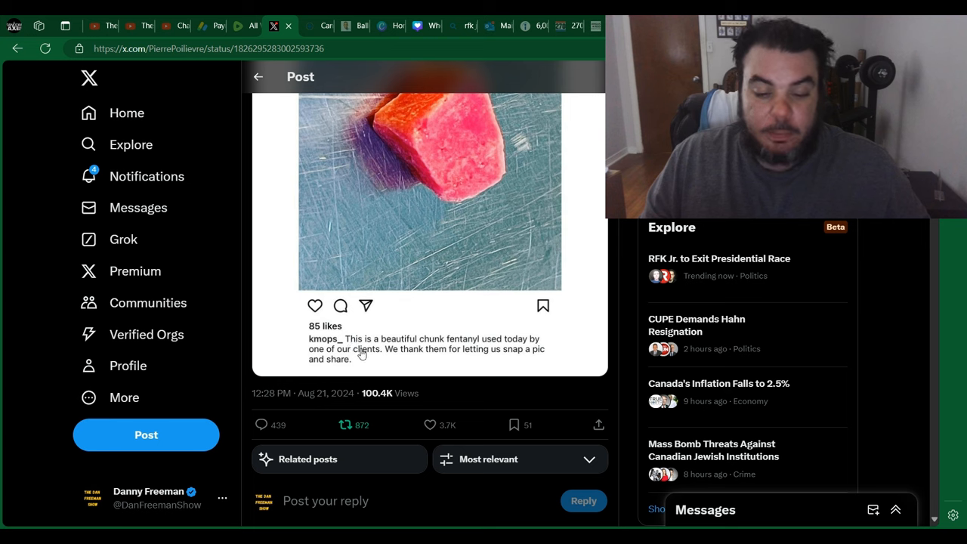
mouse_move(460, 351)
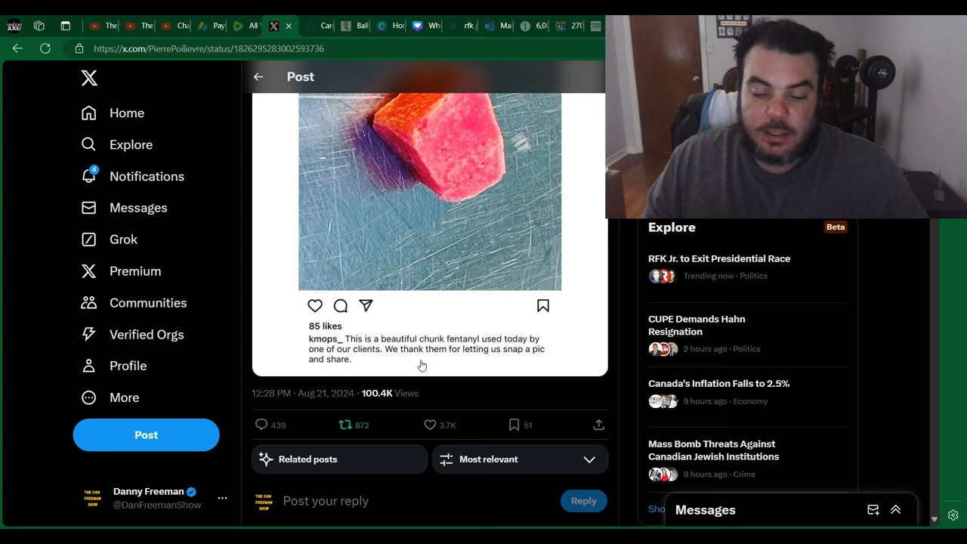
mouse_move(438, 367)
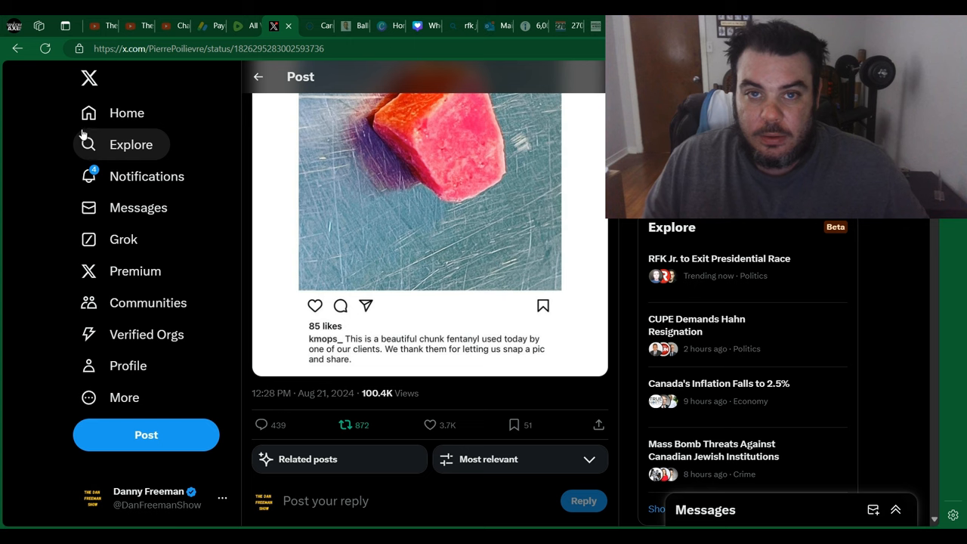
mouse_move(32, 102)
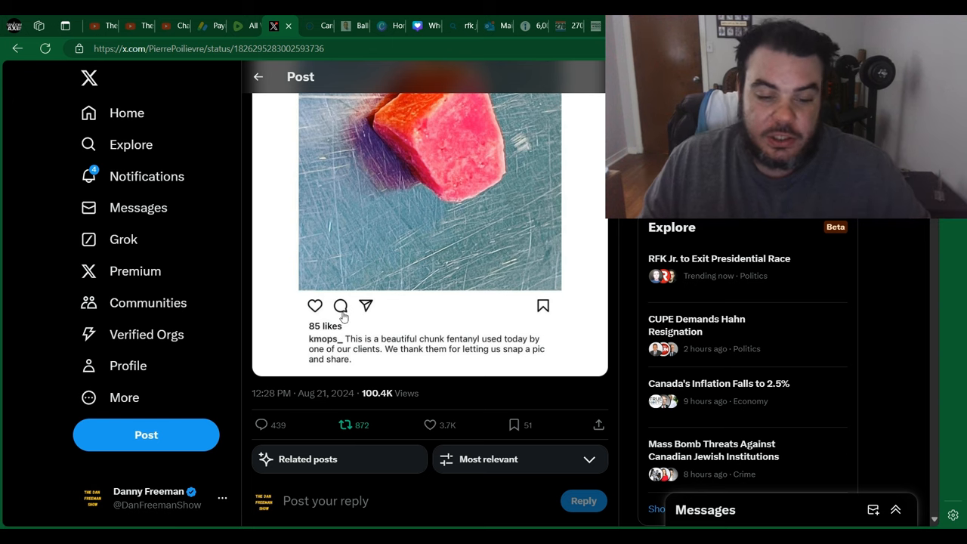
mouse_move(260, 133)
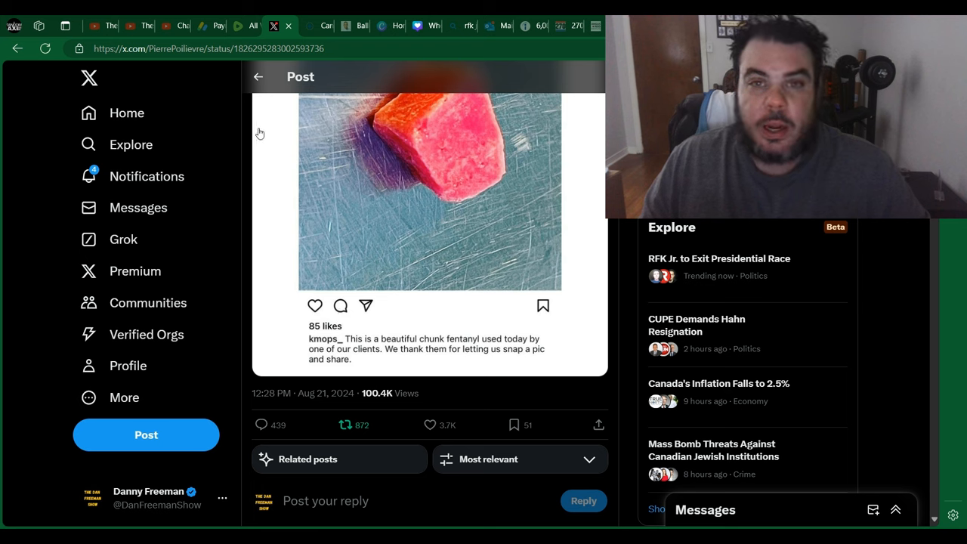
mouse_move(287, 156)
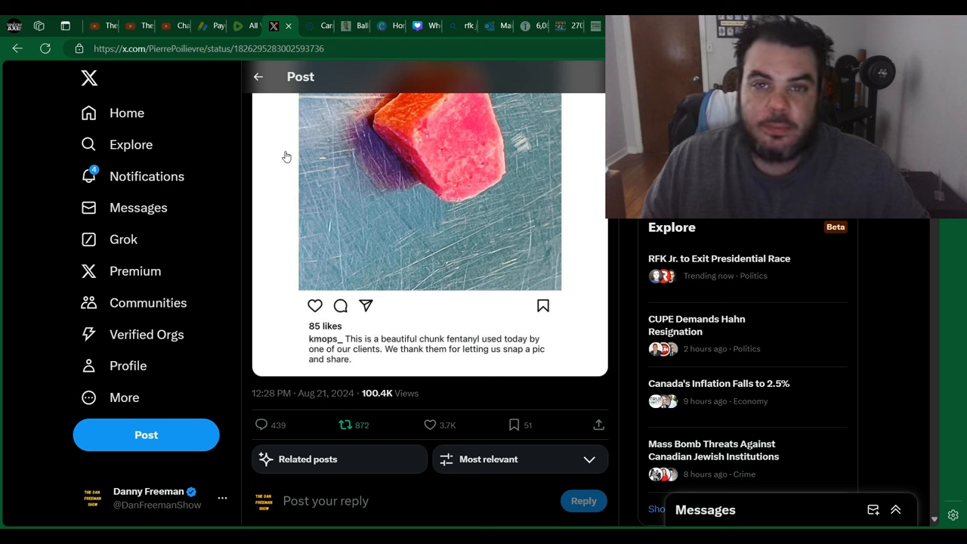
mouse_move(314, 154)
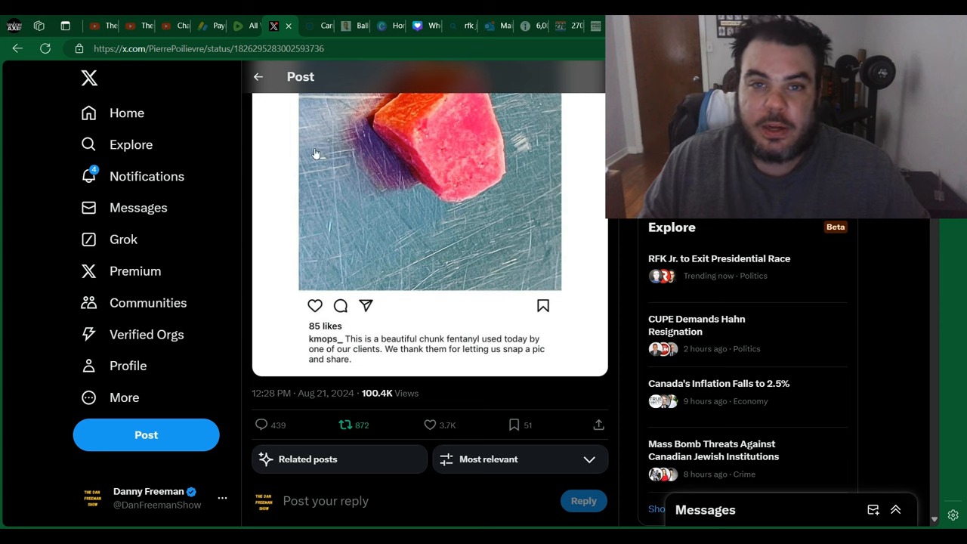
mouse_move(9, 112)
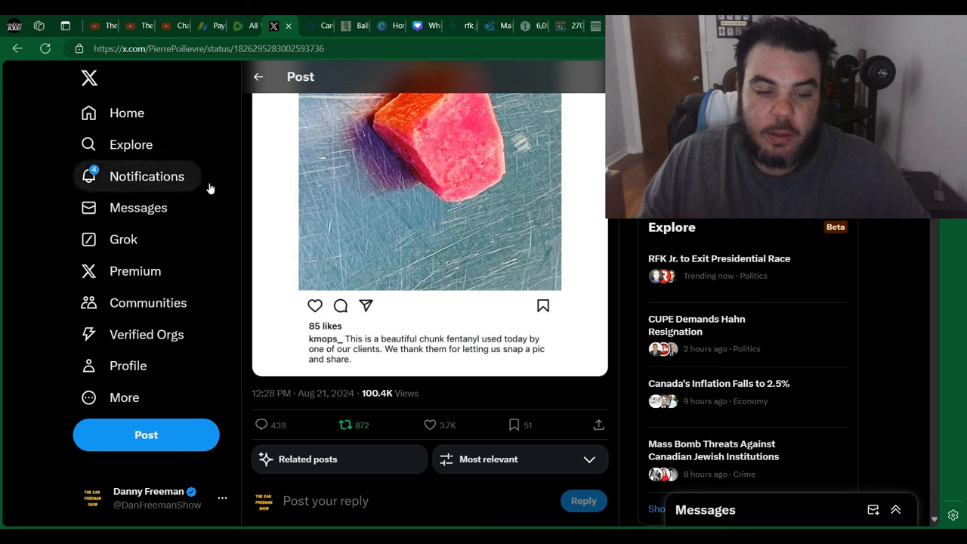
mouse_move(6, 128)
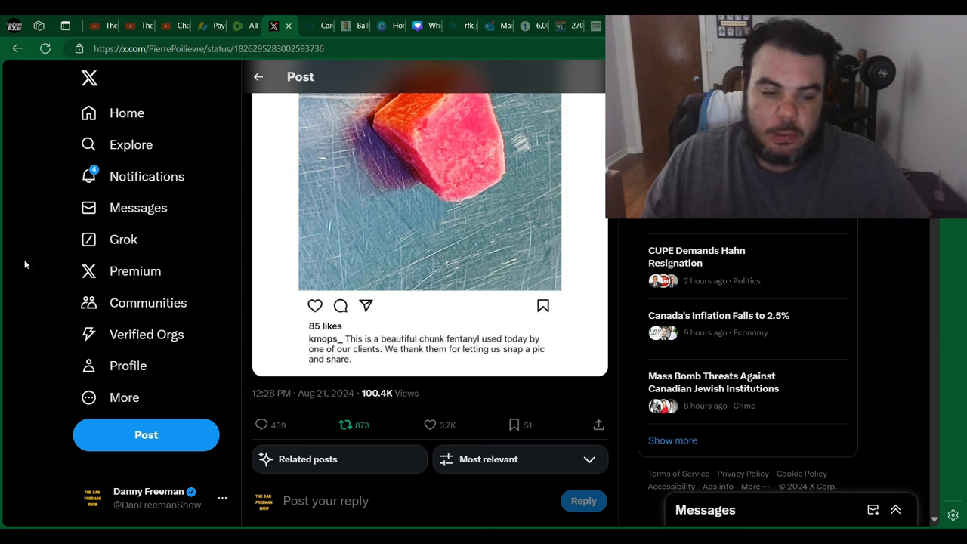
mouse_move(16, 257)
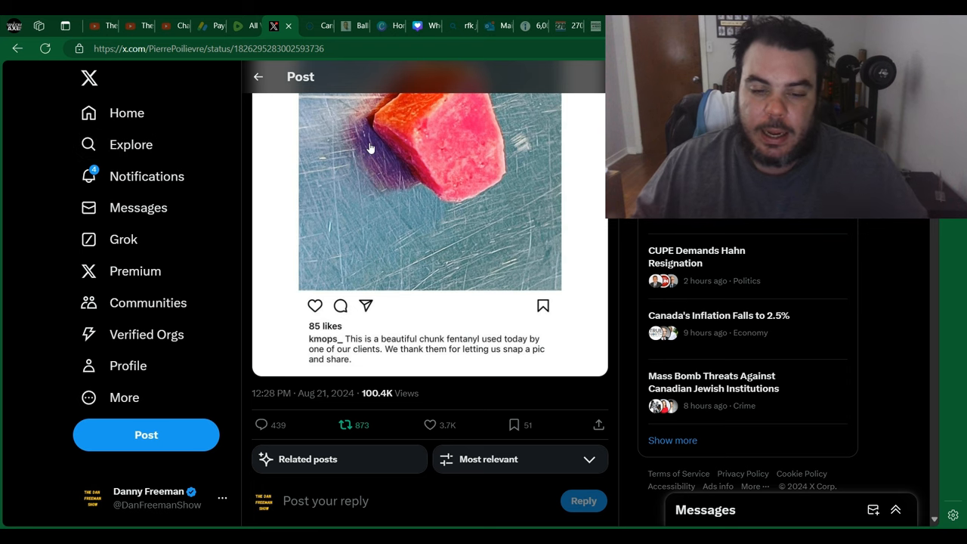
mouse_move(32, 282)
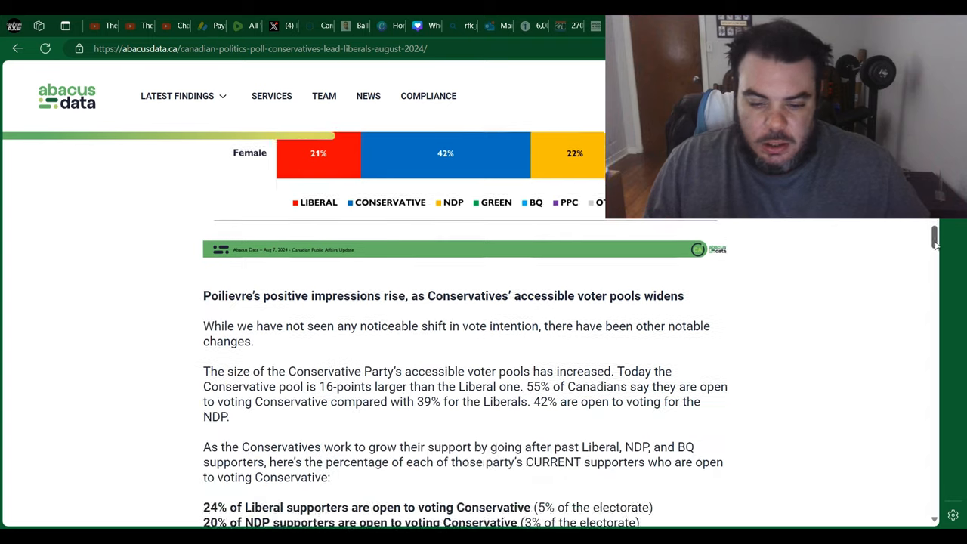
- Scroll through the accessible voter pool and Impression of Pierre Poilievre charts
scroll(down, 3)
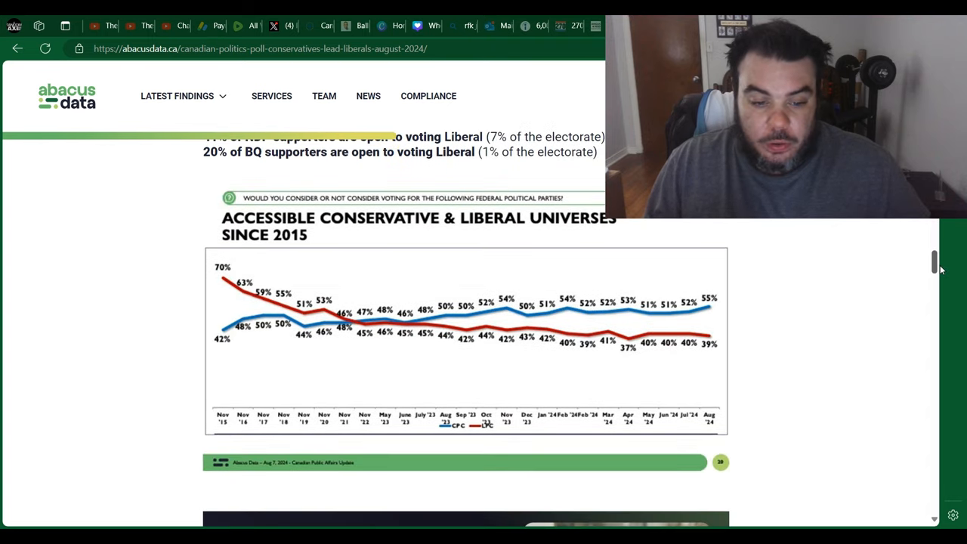
scroll(down, 3)
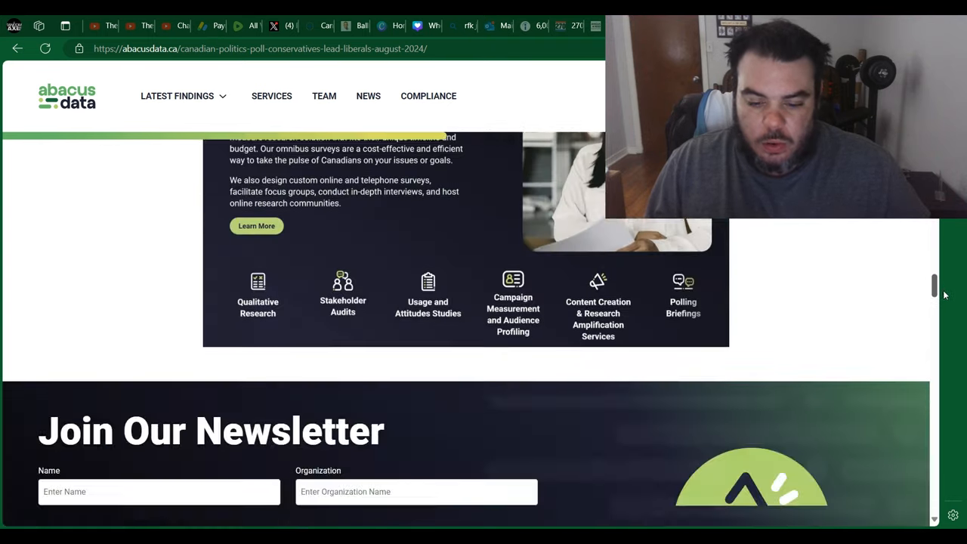
scroll(up, 3)
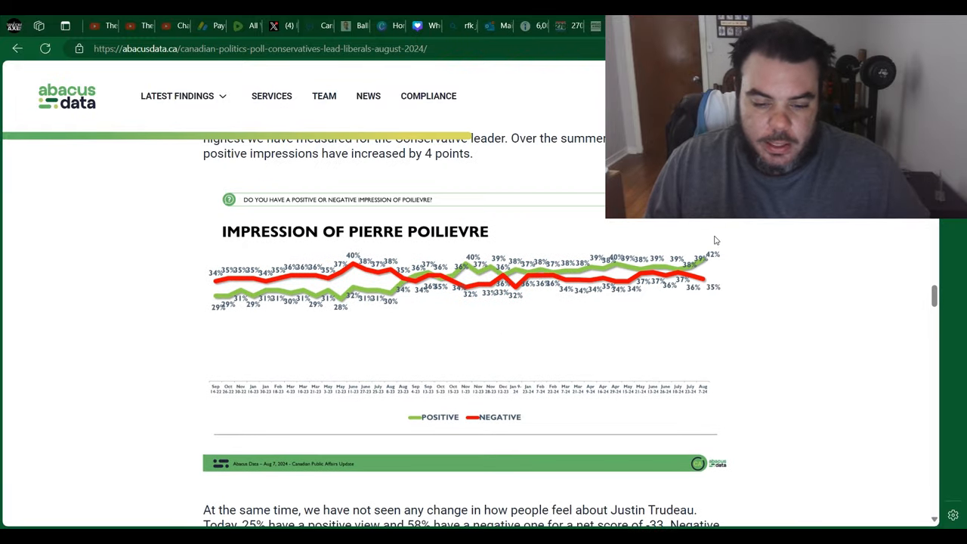
mouse_move(644, 253)
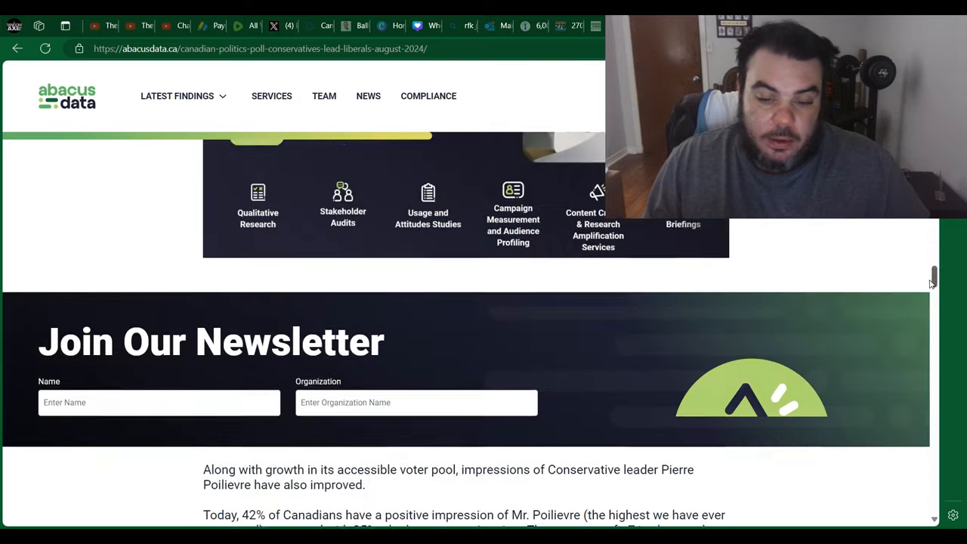
- View the Impression of Justin Trudeau chart, then return to Poilievre's post on X
scroll(up, 3)
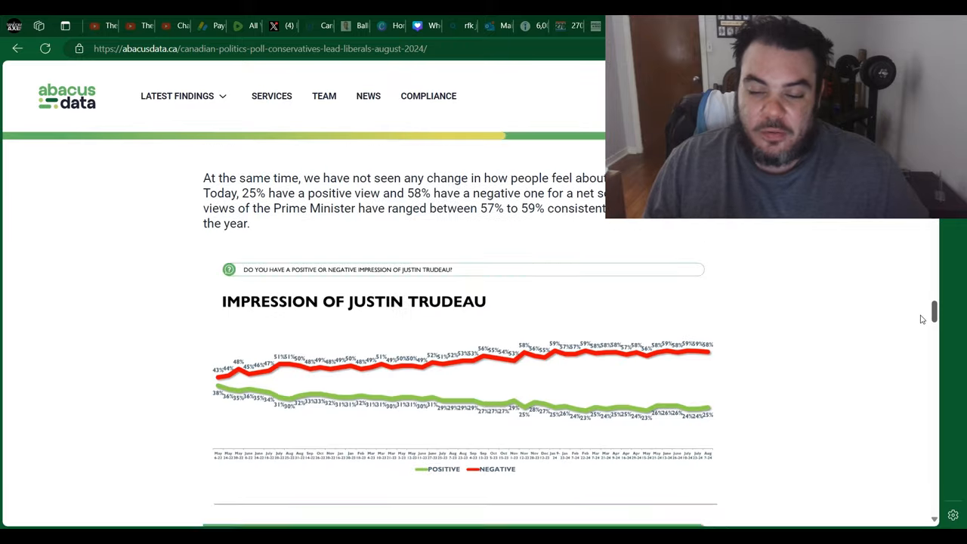
scroll(down, 3)
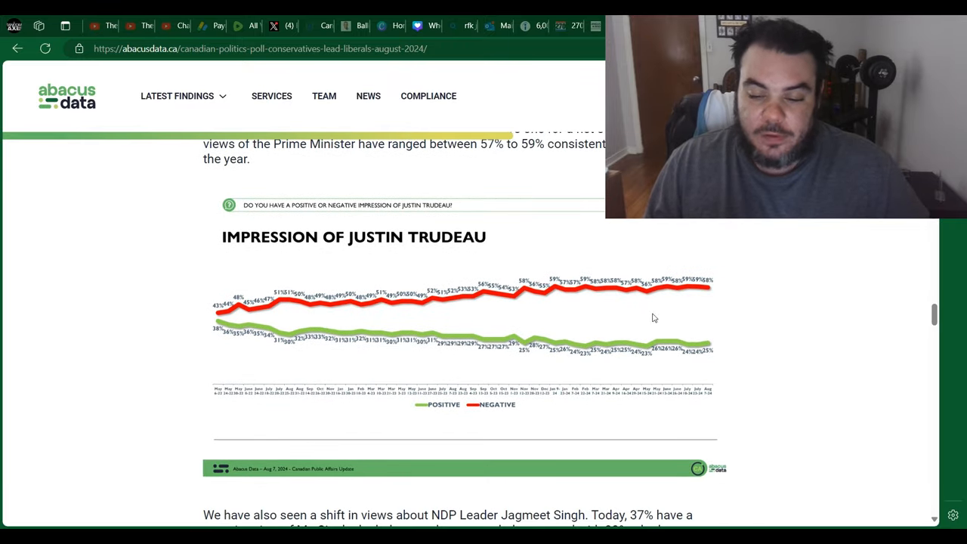
mouse_move(716, 260)
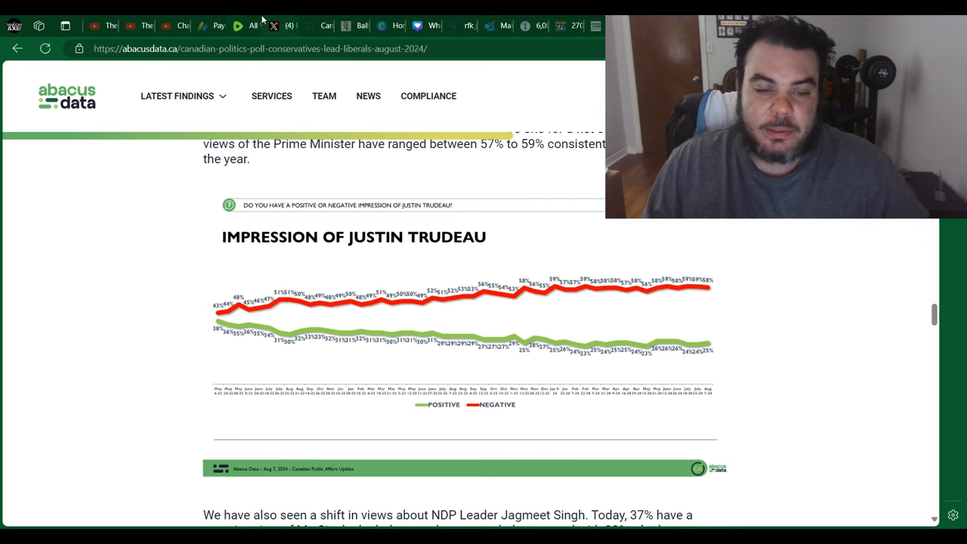
click(280, 24)
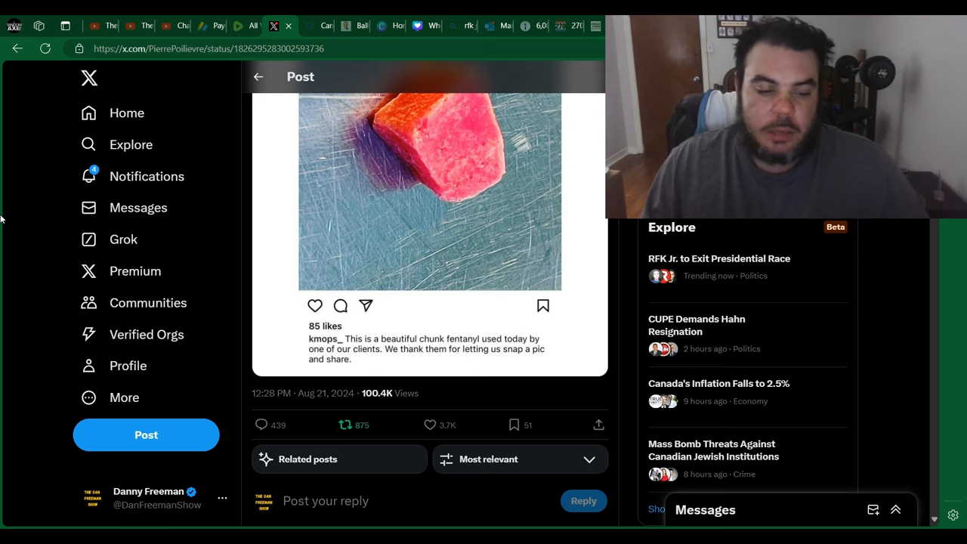
mouse_move(35, 166)
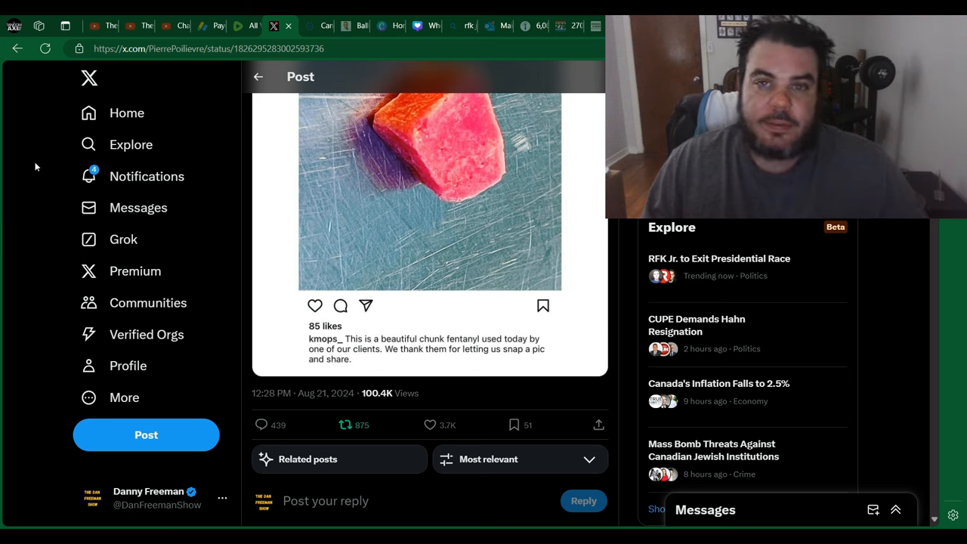